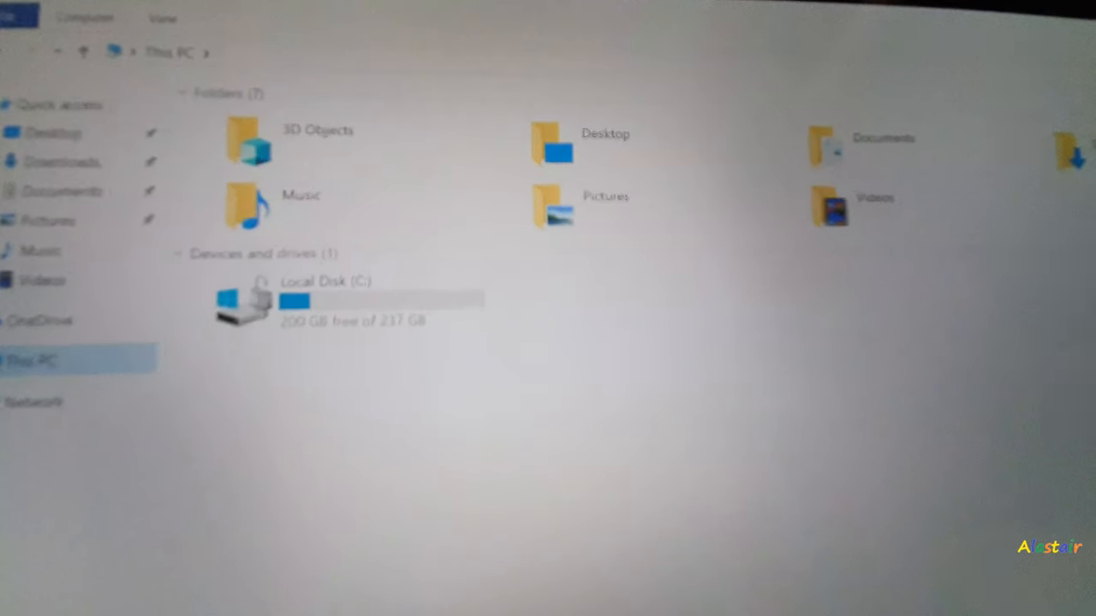
Scroll down the This PC drive overview in File Explorer.
scroll(down, 3)
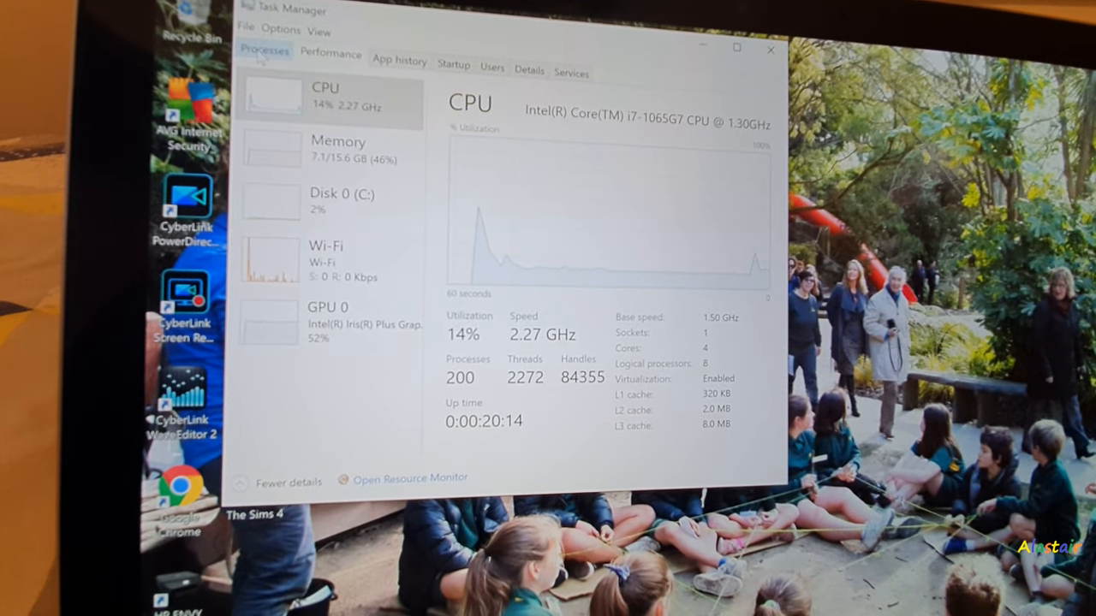
Review Task Manager's processes, then the Memory, Disk 0 and Wi-Fi performance pages.
click(264, 50)
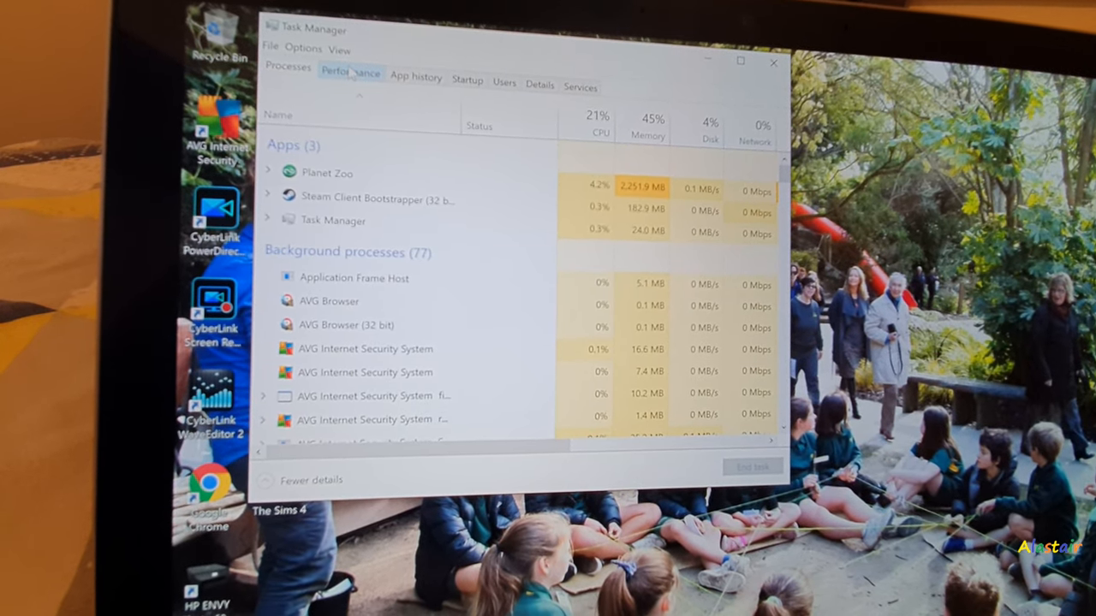
click(350, 72)
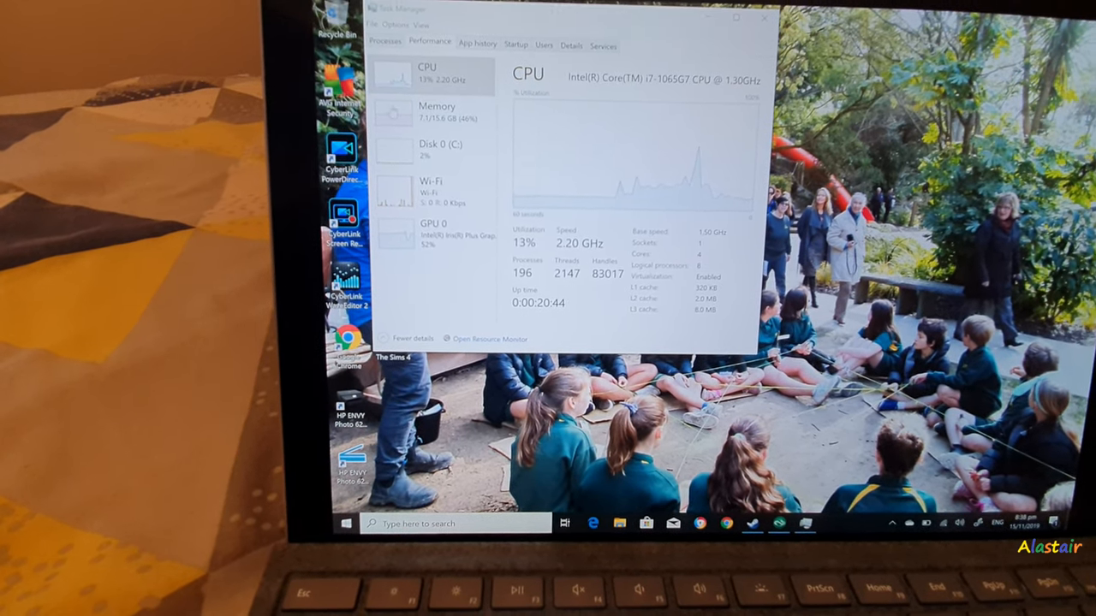
click(437, 107)
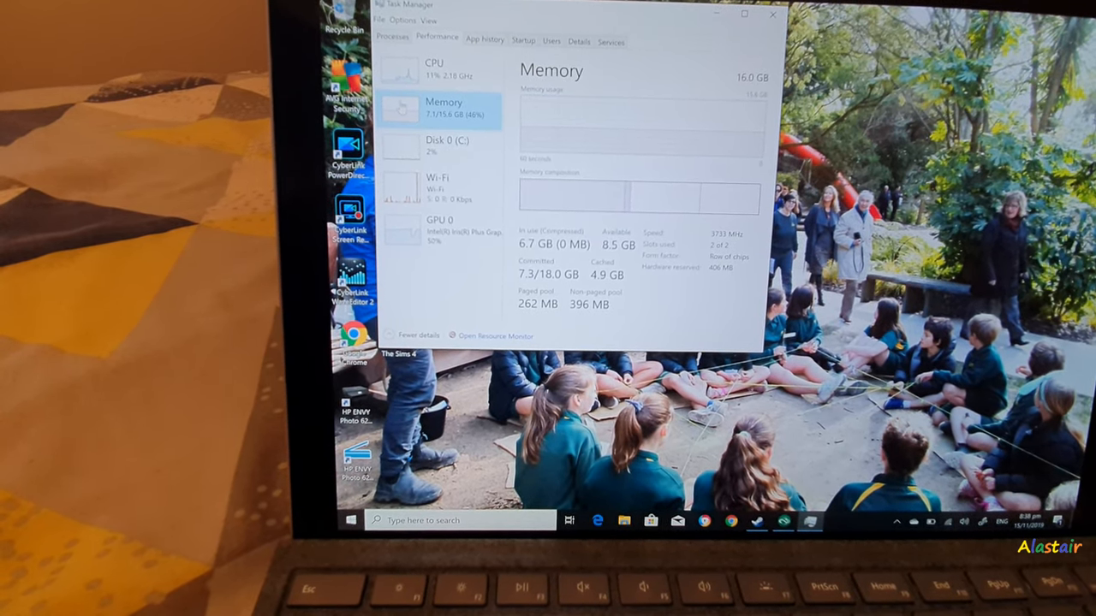
click(446, 142)
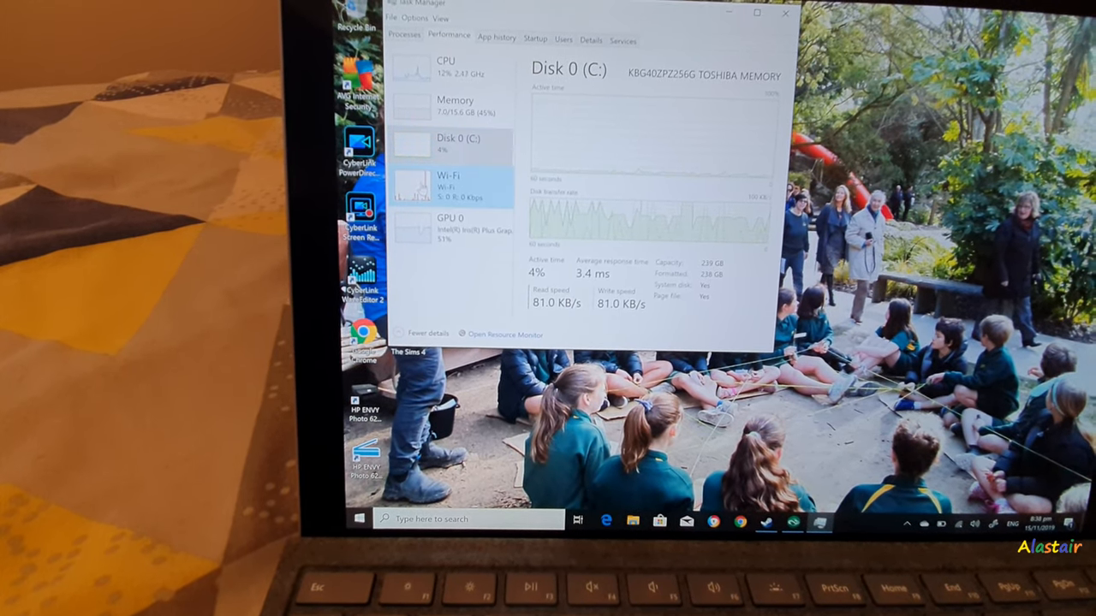
click(449, 187)
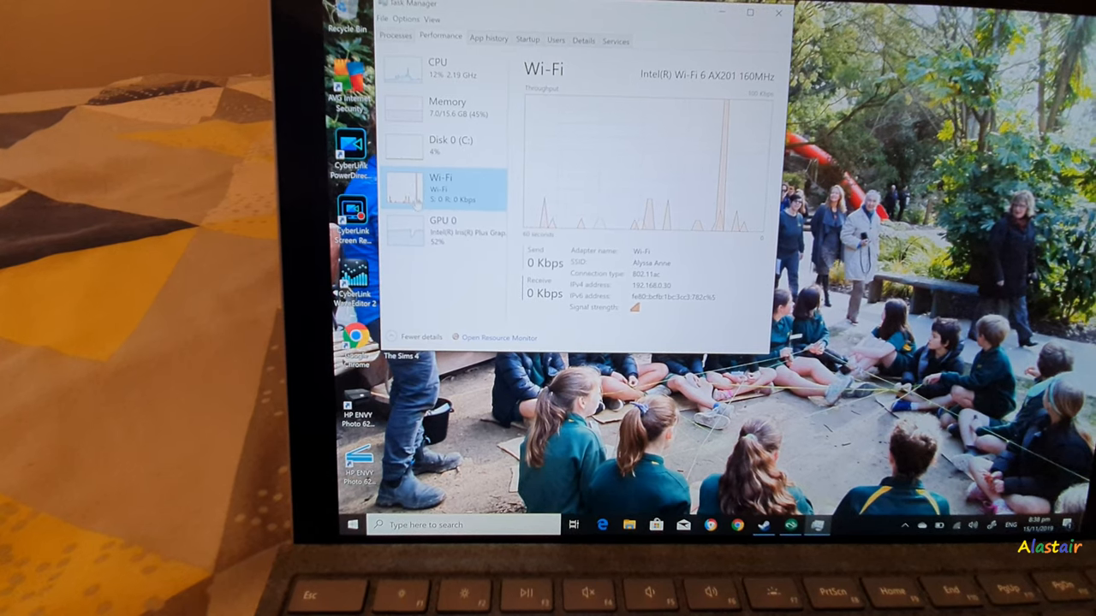
click(443, 221)
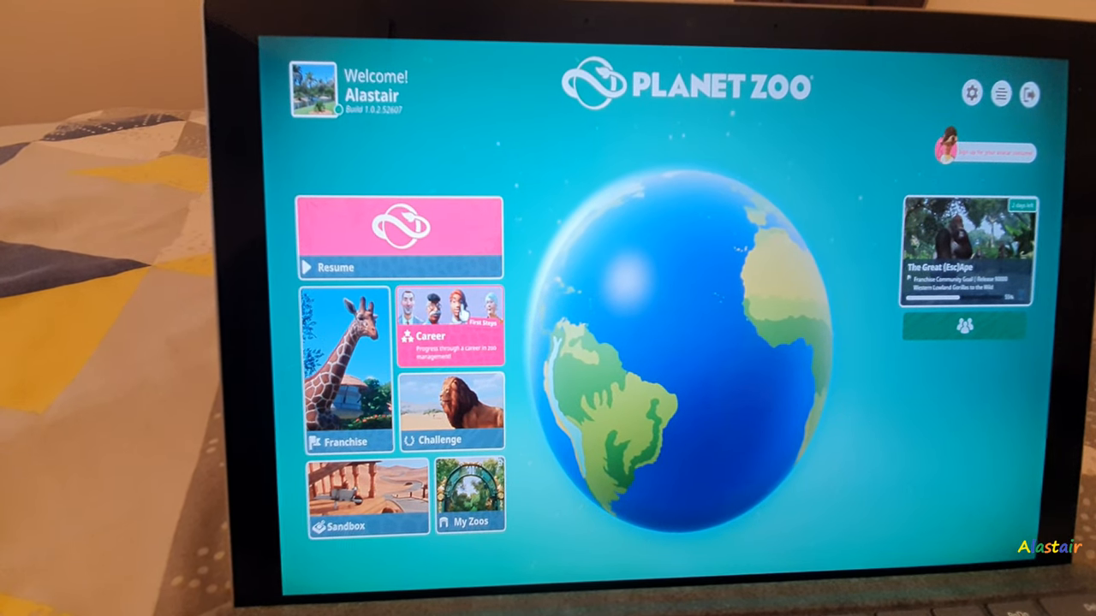
Start a fresh Goodwin House career scenario from the Career menu.
click(451, 325)
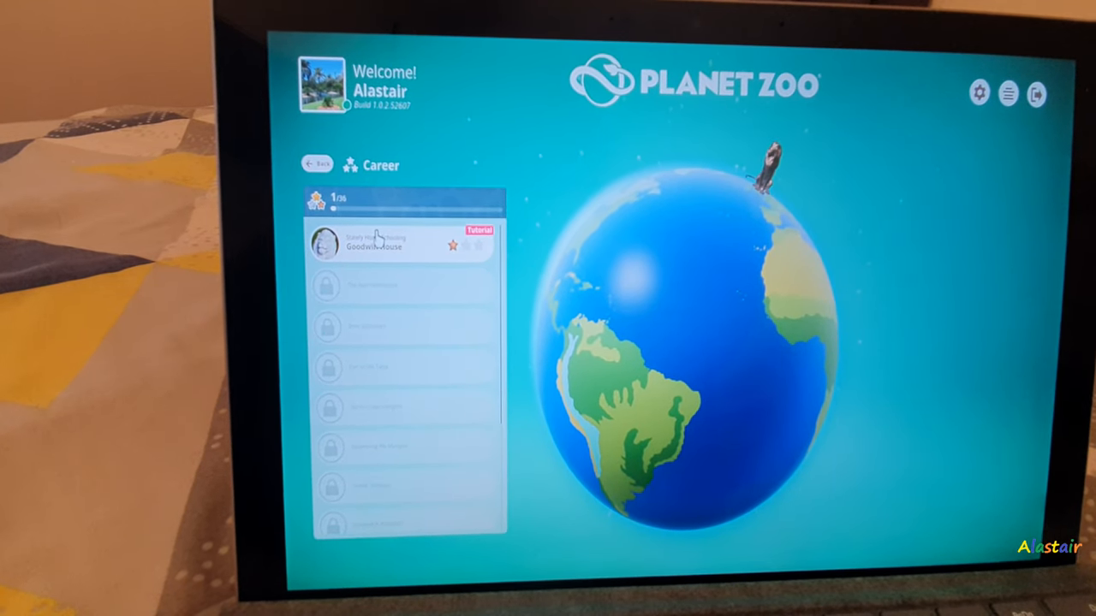
click(393, 244)
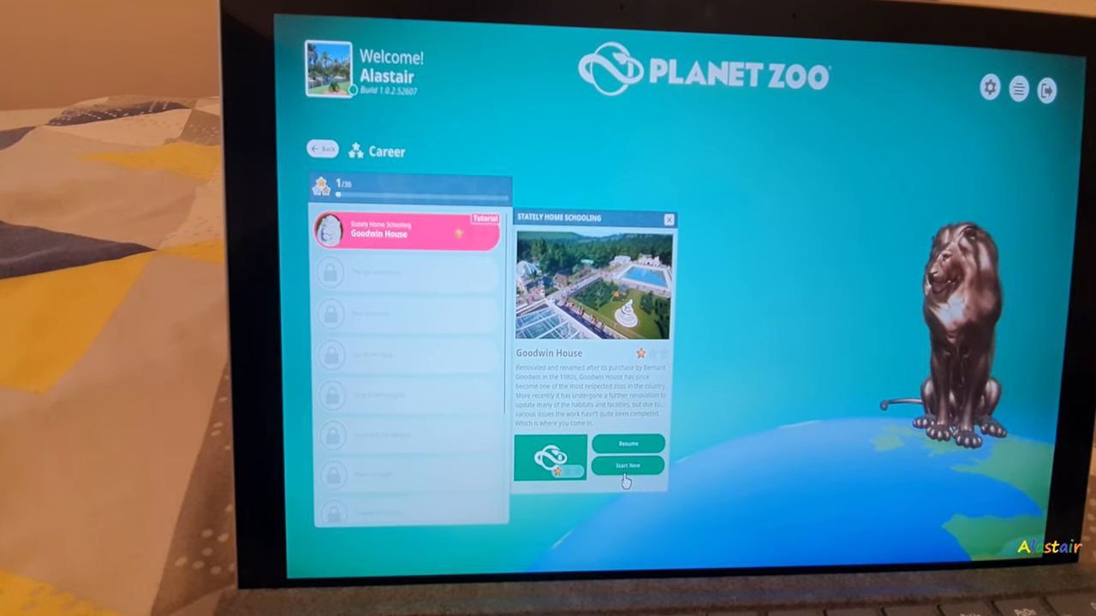
click(627, 466)
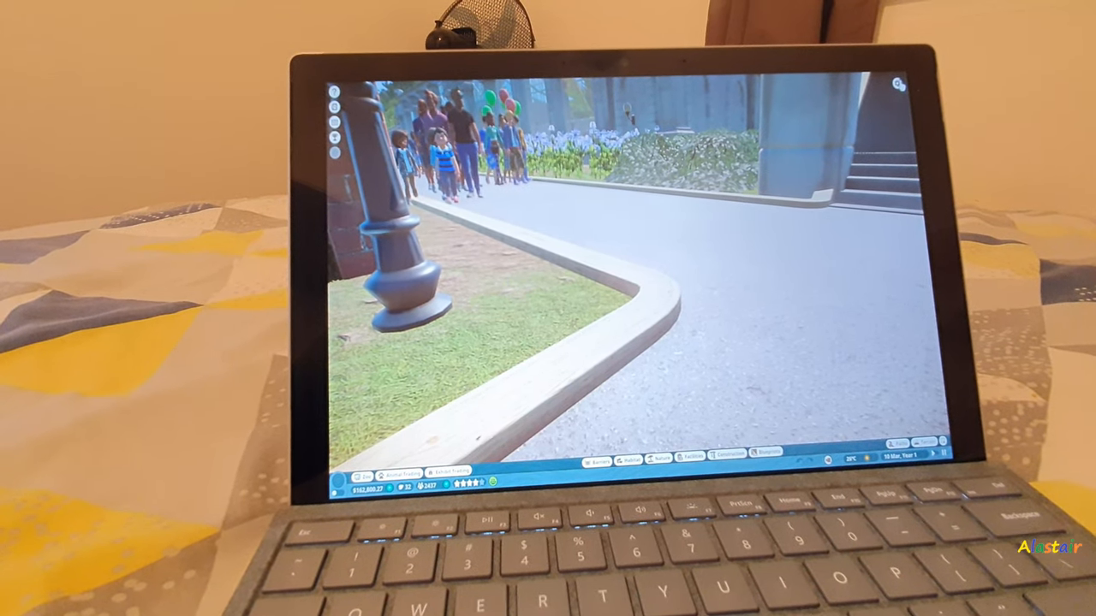
Pause the game and scroll through the Graphics settings tab's effect options.
key(Escape)
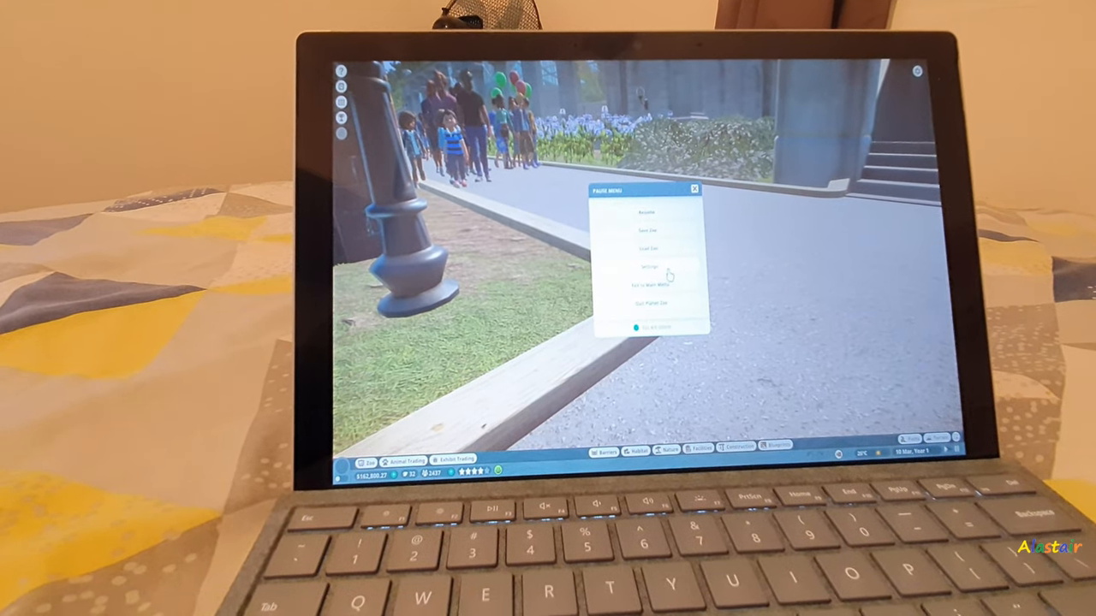
click(648, 266)
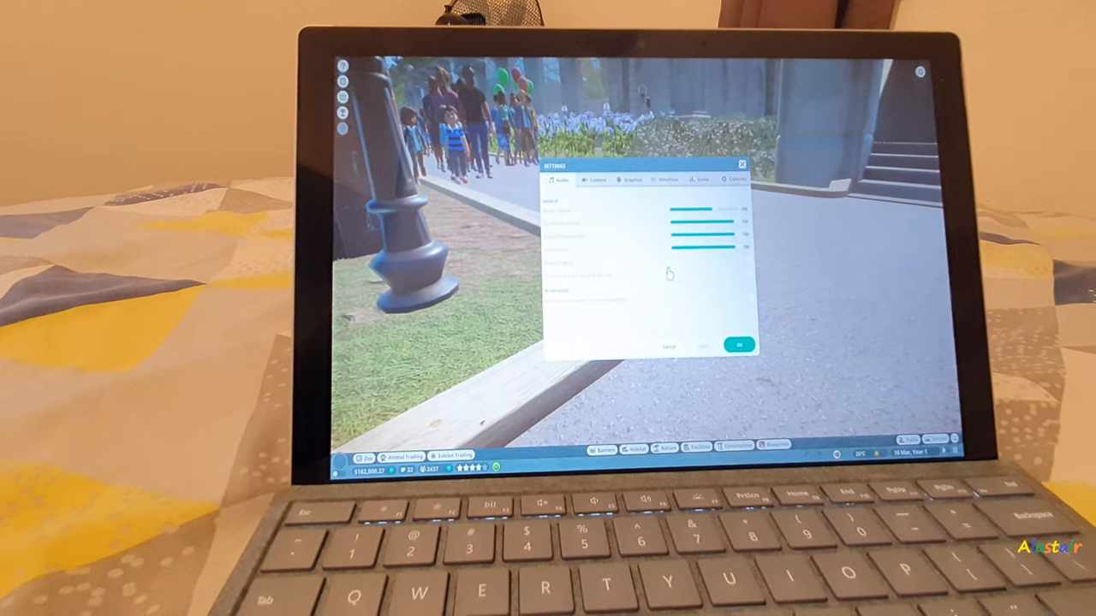
click(629, 162)
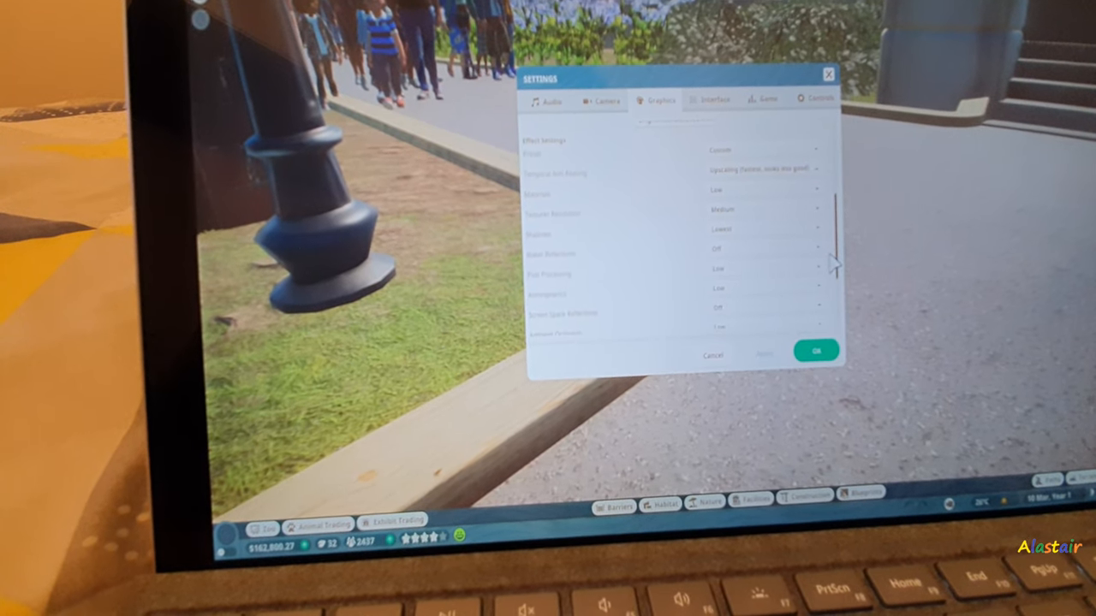
scroll(down, 3)
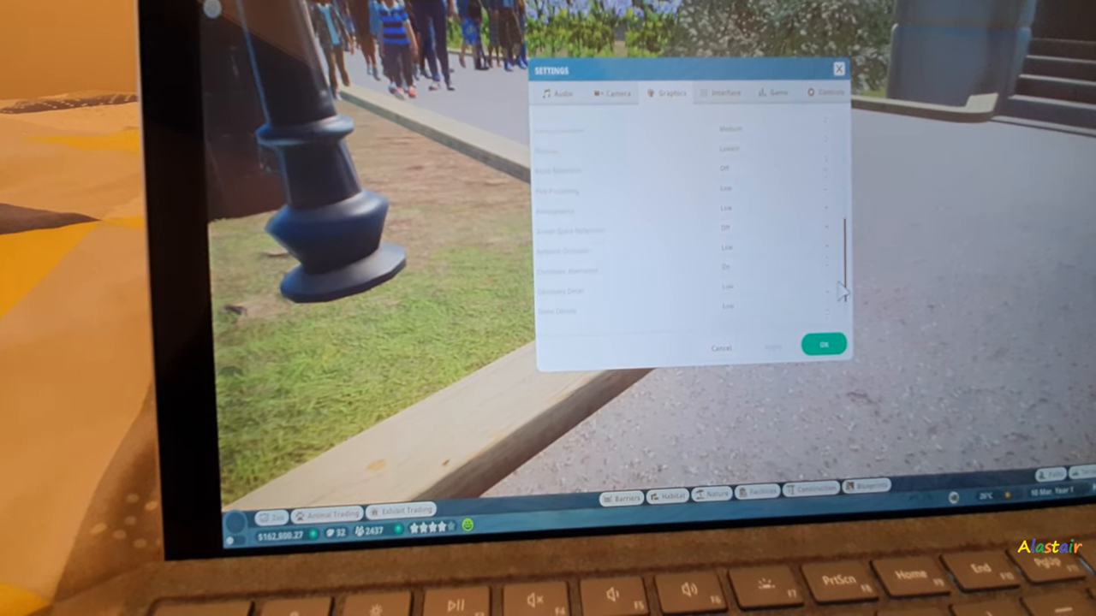